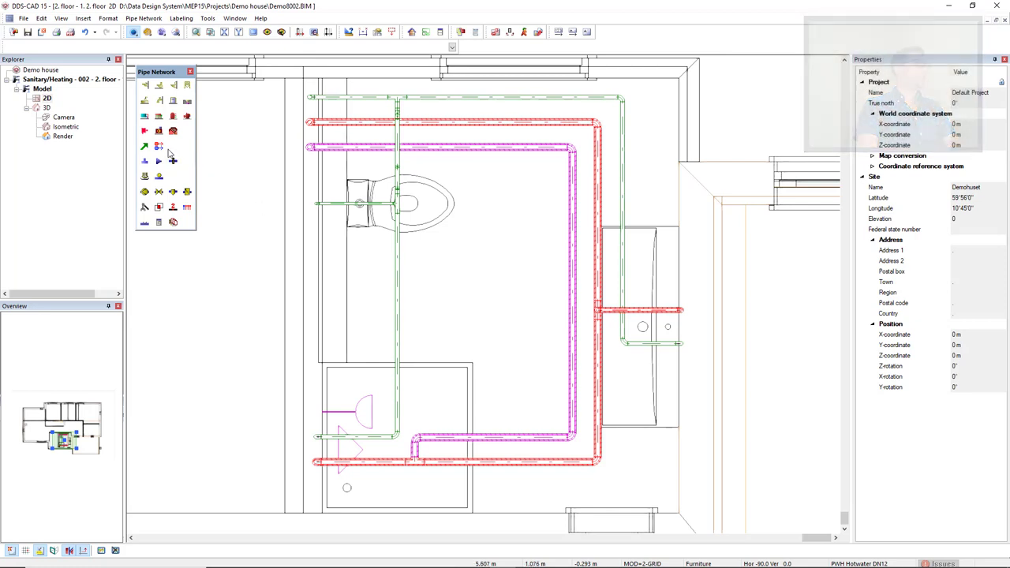
mouse_move(158, 147)
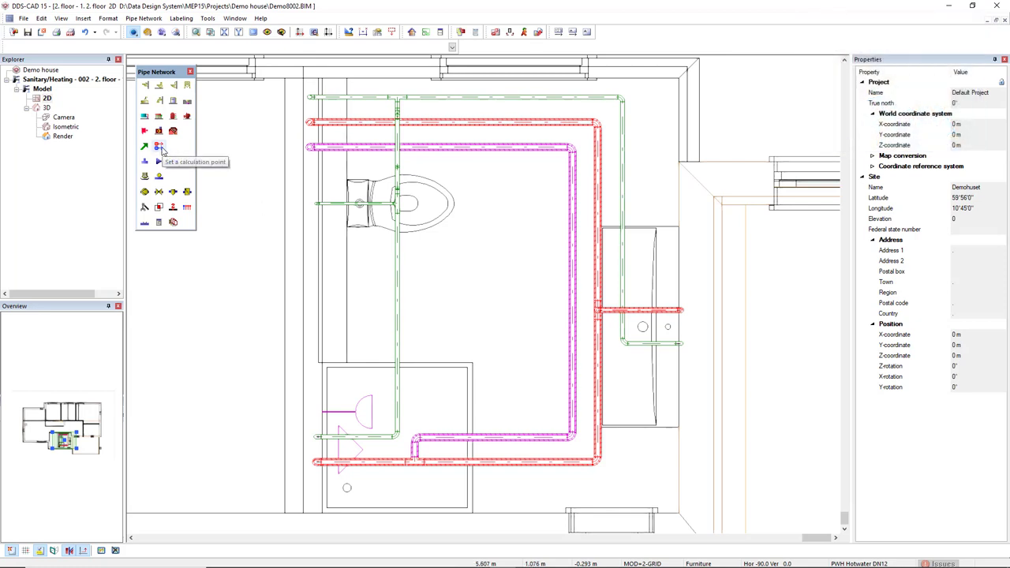
Set a calculation point on the PWC cold water pipe, keeping the default relative height.
click(157, 146)
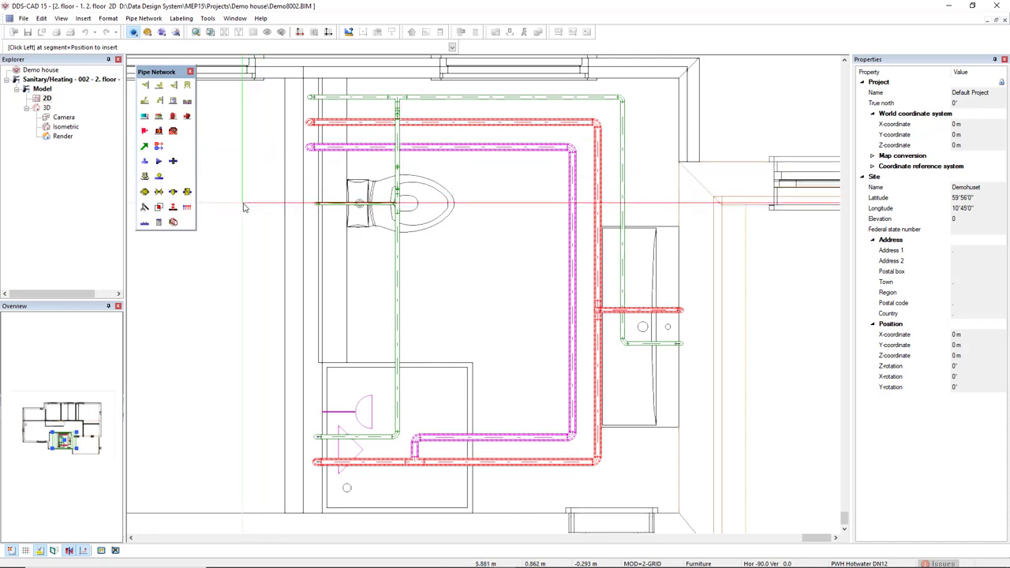
mouse_move(310, 96)
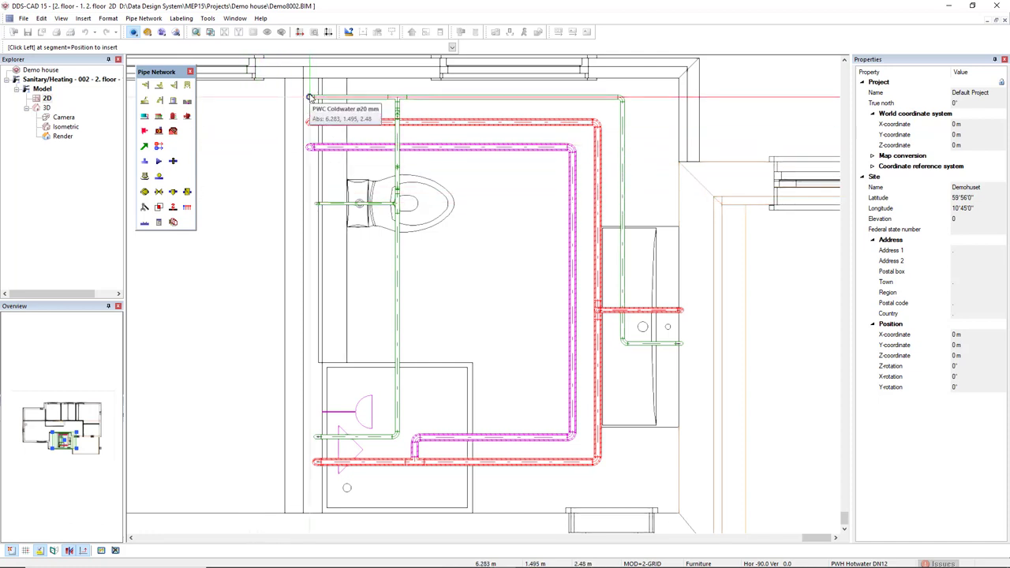
click(311, 101)
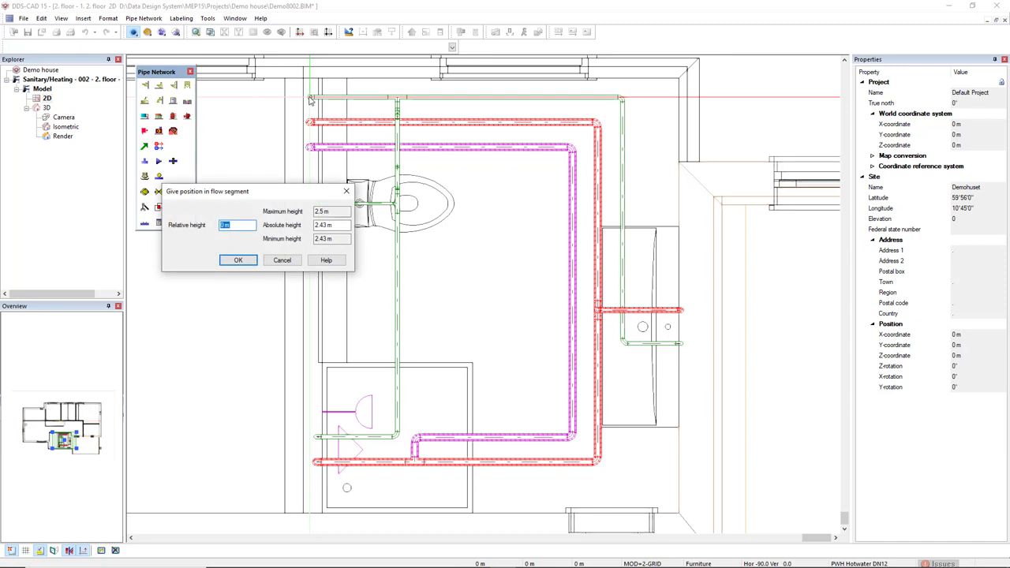
click(239, 260)
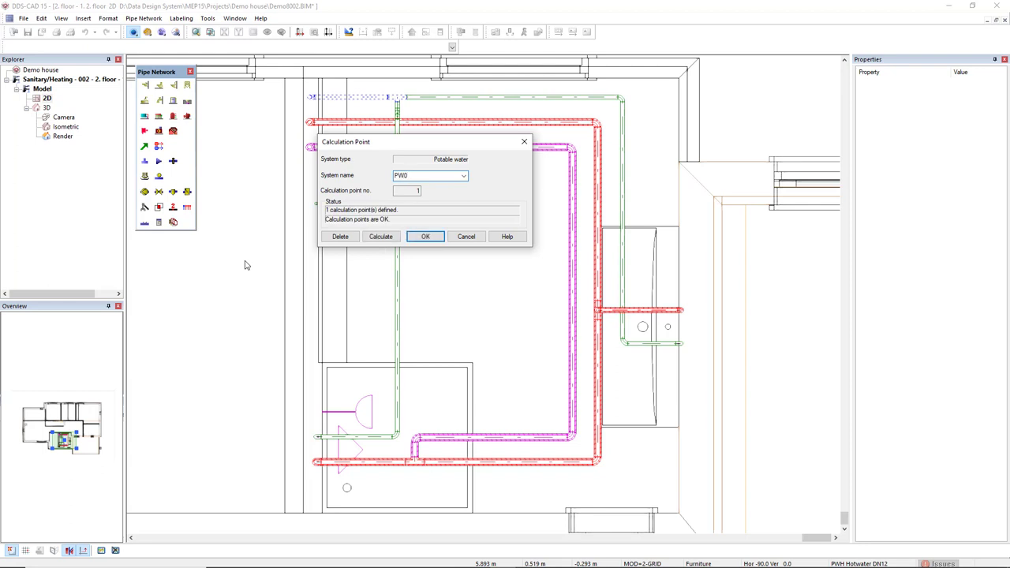
Confirm the cold water point, then add a point on the hot water pipe assigned to PW01.
click(424, 237)
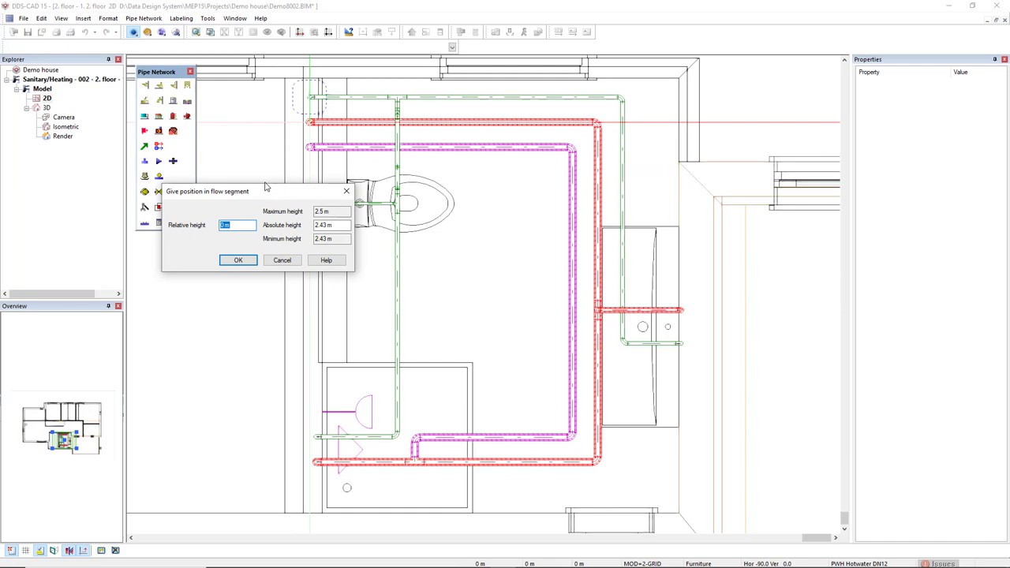
click(237, 260)
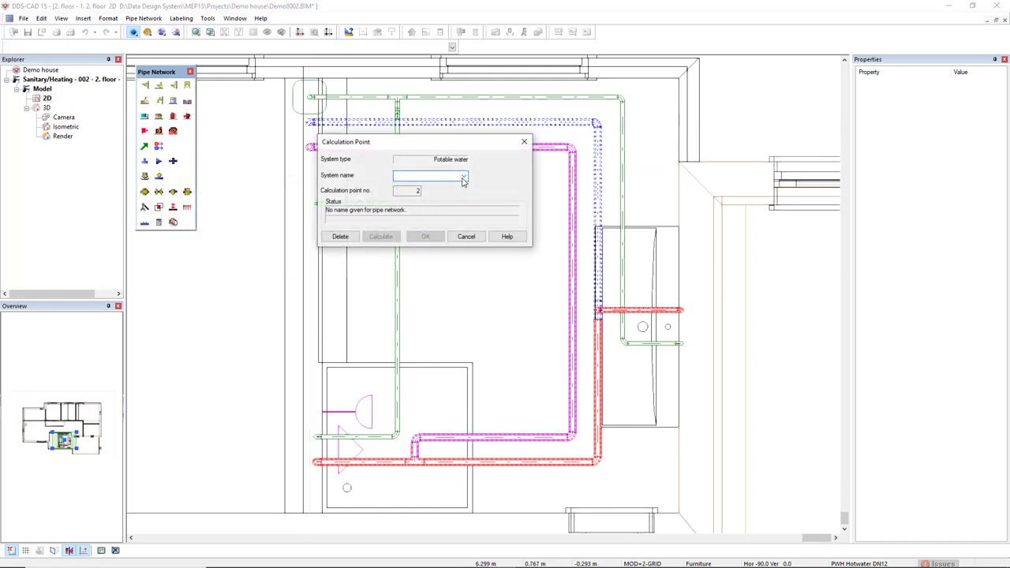
click(464, 175)
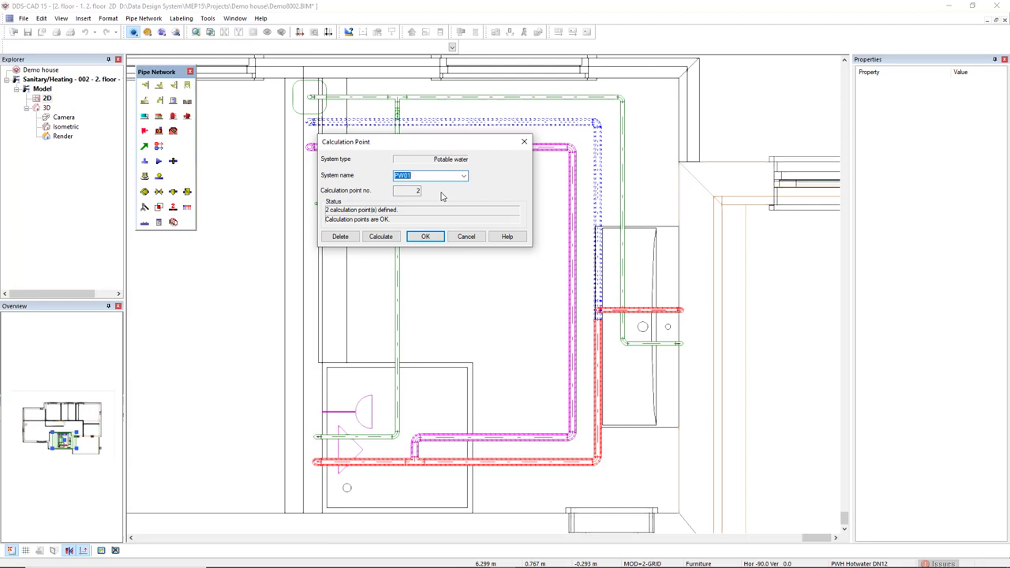
click(424, 237)
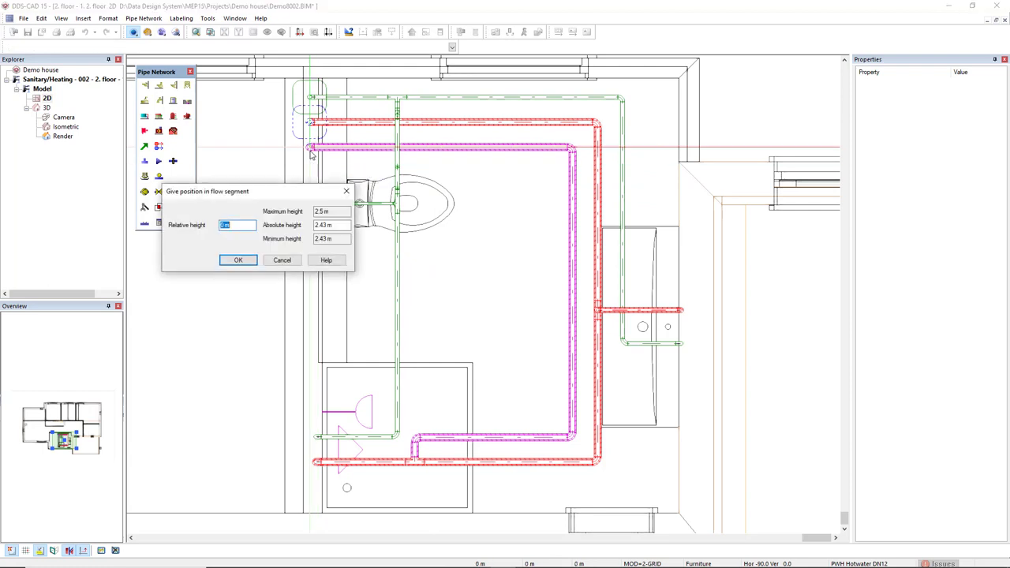
Add a calculation point on the circulation pipe with default height, assigned to PW01.
click(238, 260)
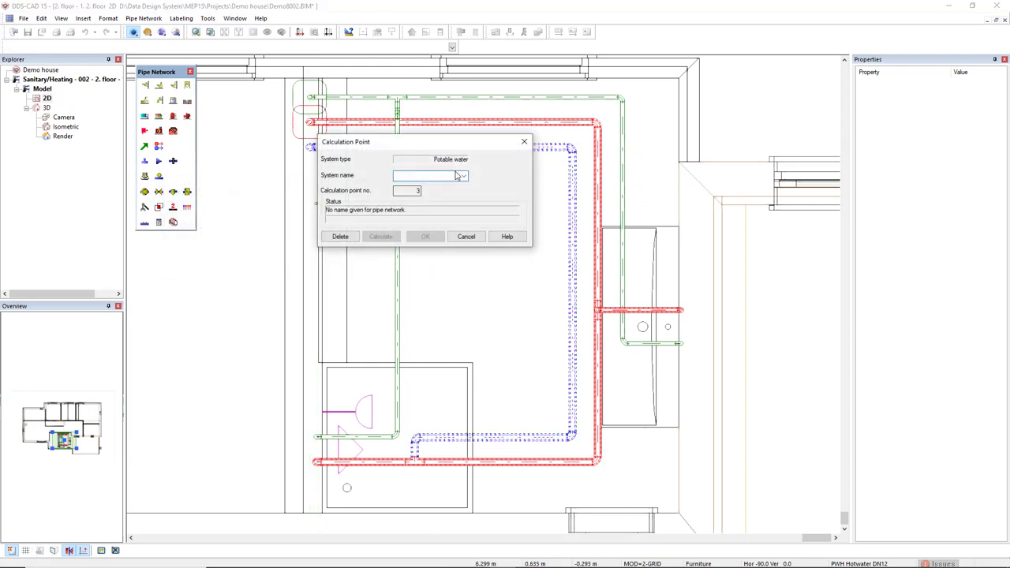
click(463, 176)
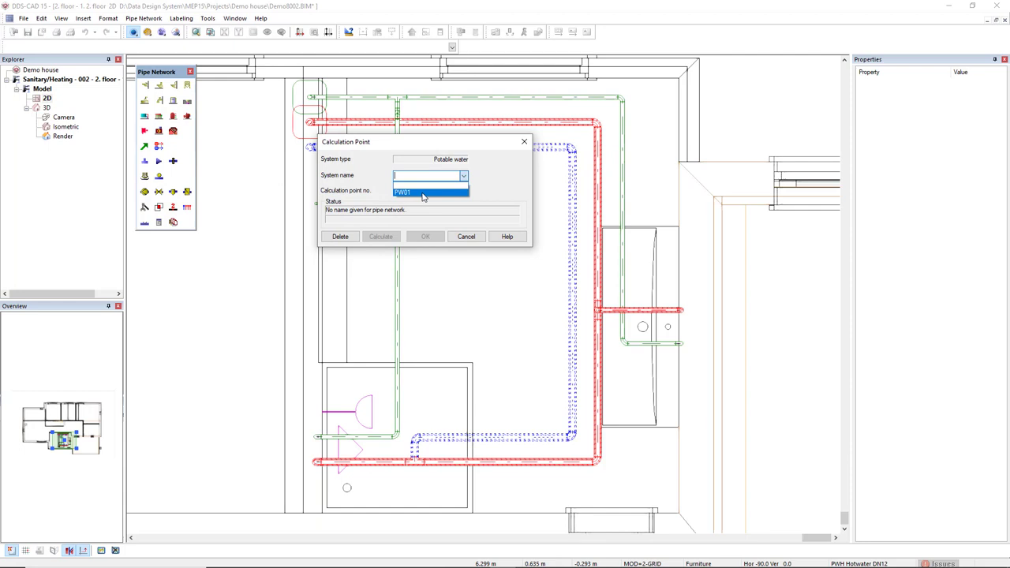
click(431, 192)
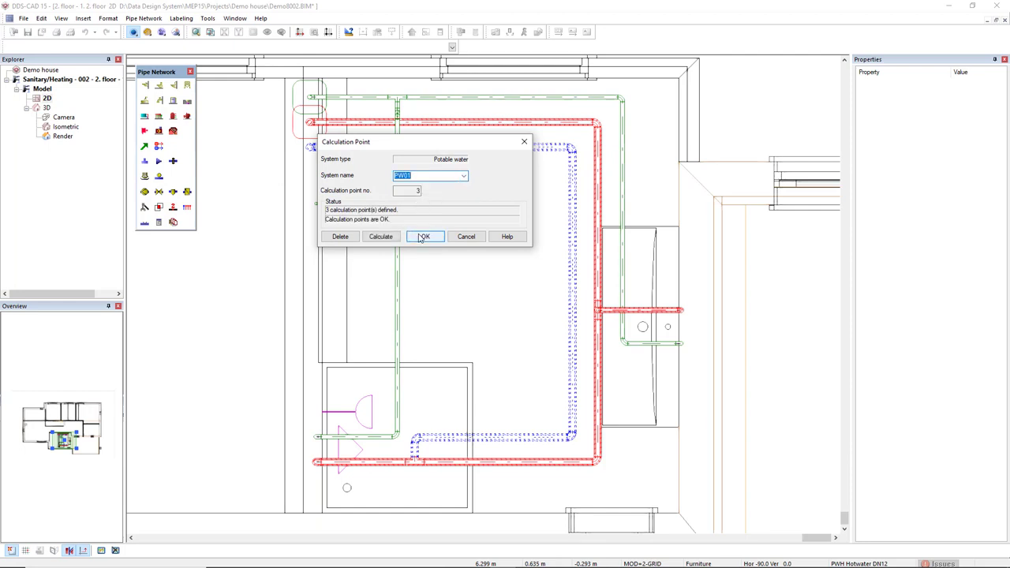
click(425, 237)
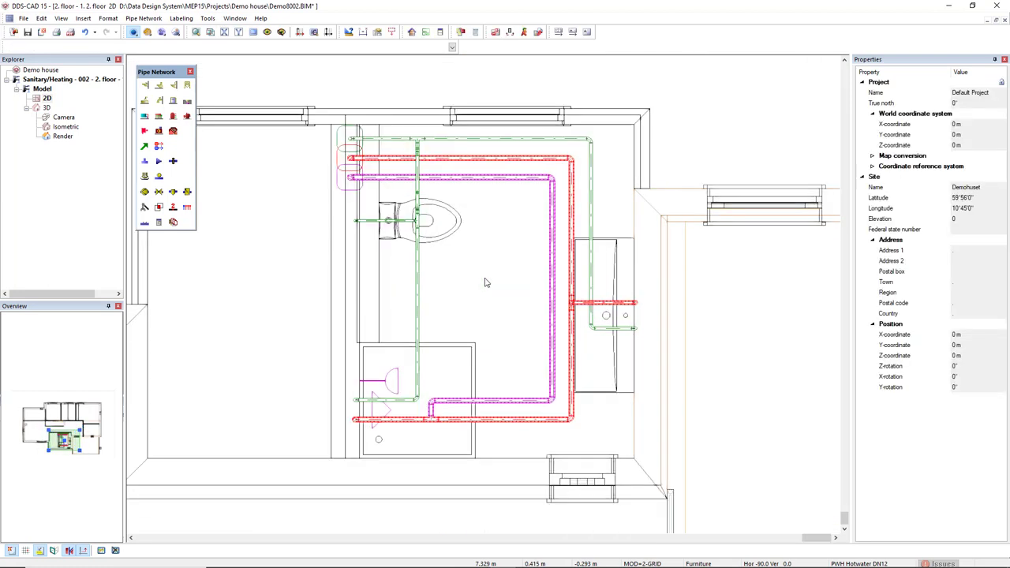
mouse_move(411, 31)
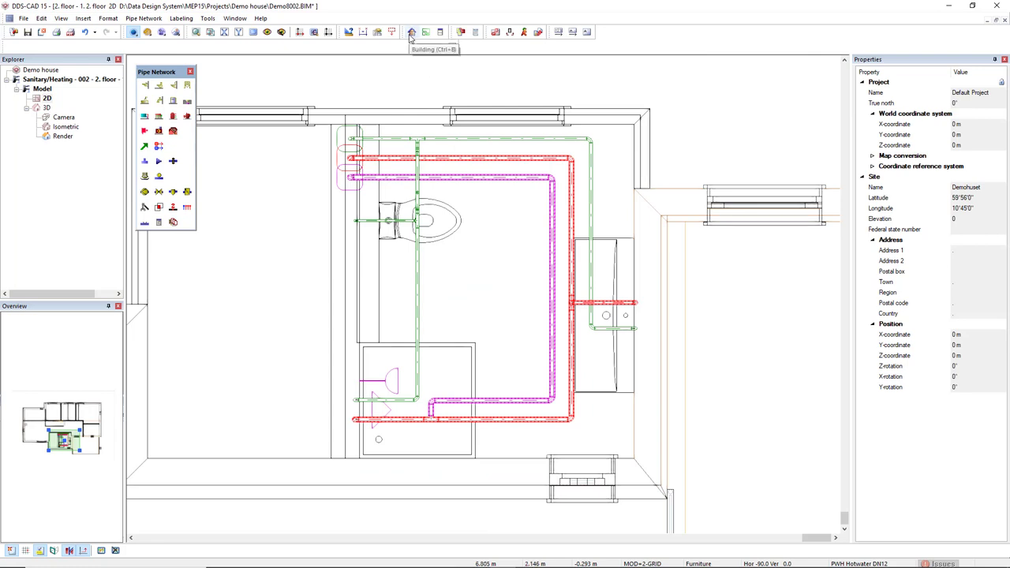
Bring up the Building settings with the Potable Water tab listing system PW01.
click(412, 31)
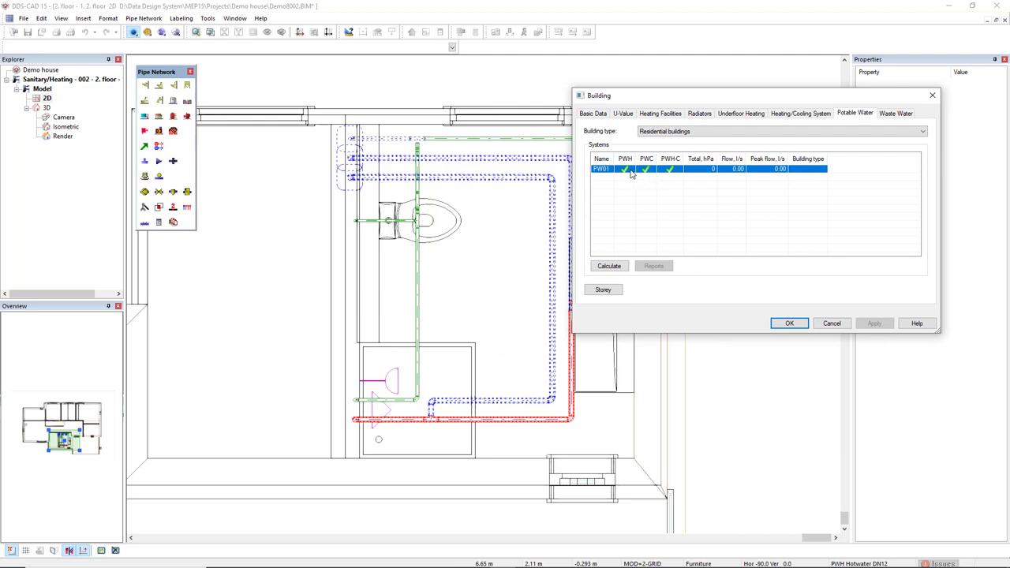
mouse_move(644, 174)
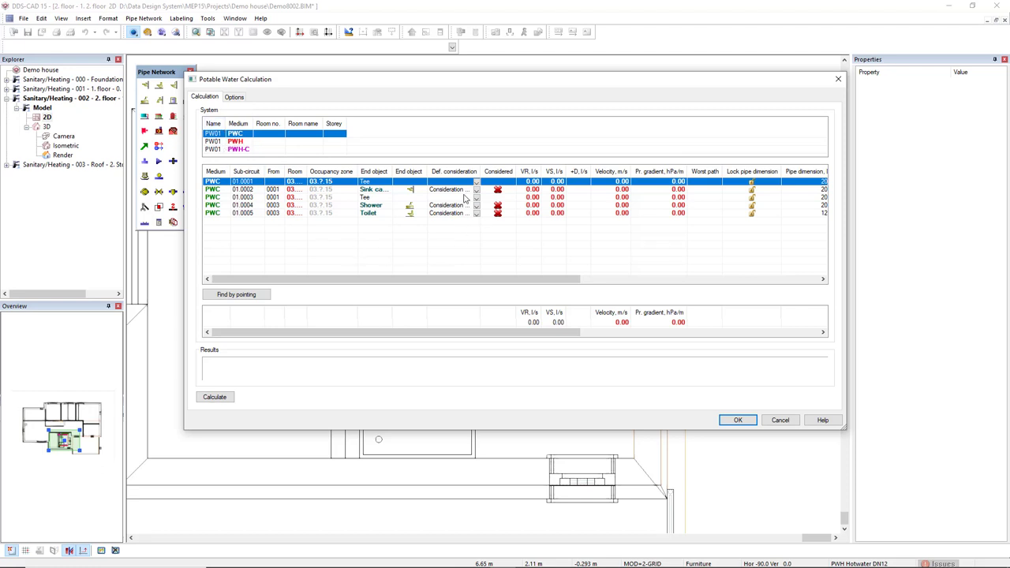
mouse_move(408, 203)
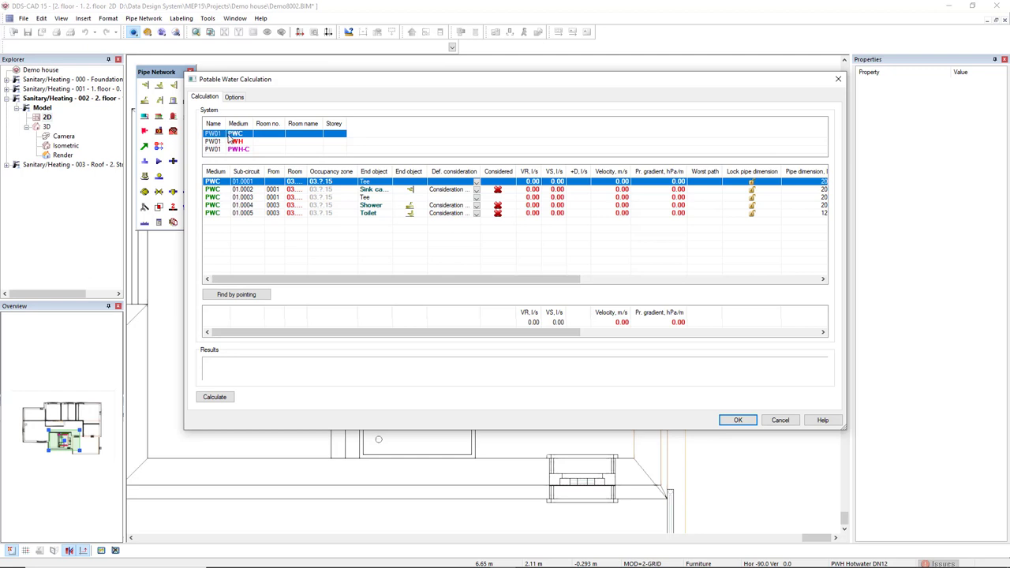
mouse_move(402, 227)
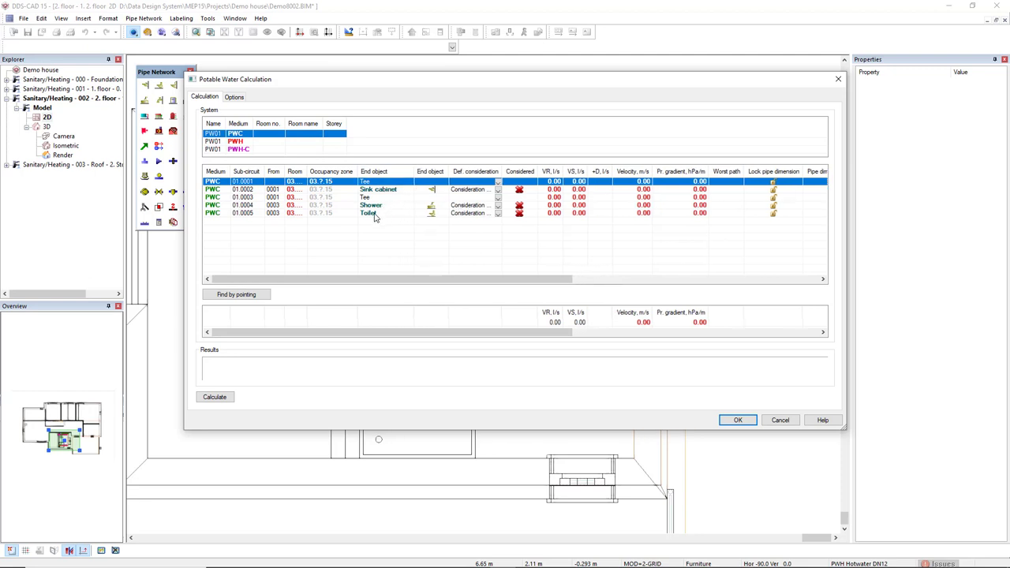
Review the PWH hot water and PWH-C circulation sub-circuits, then show the calculation options.
click(245, 141)
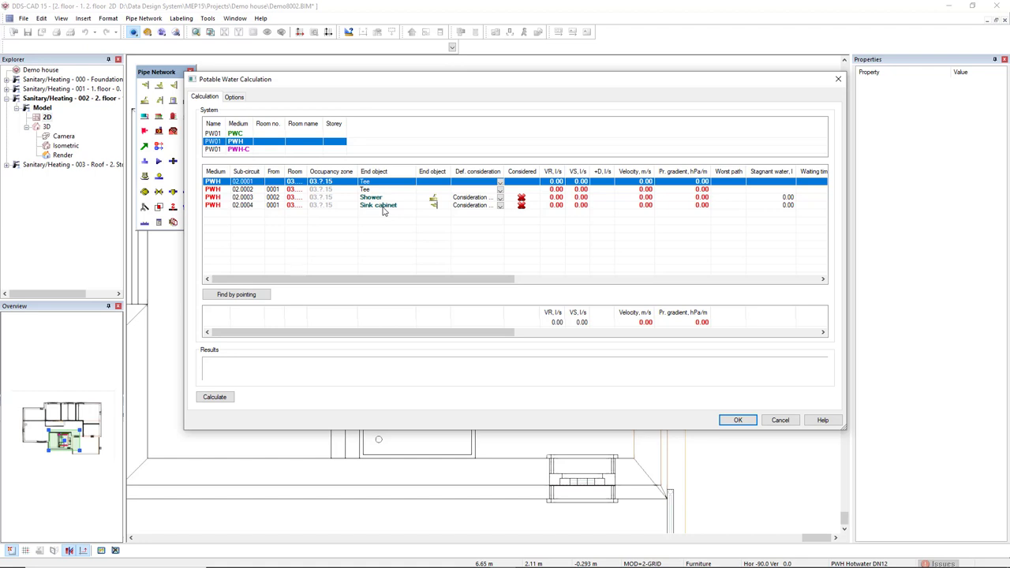
click(239, 149)
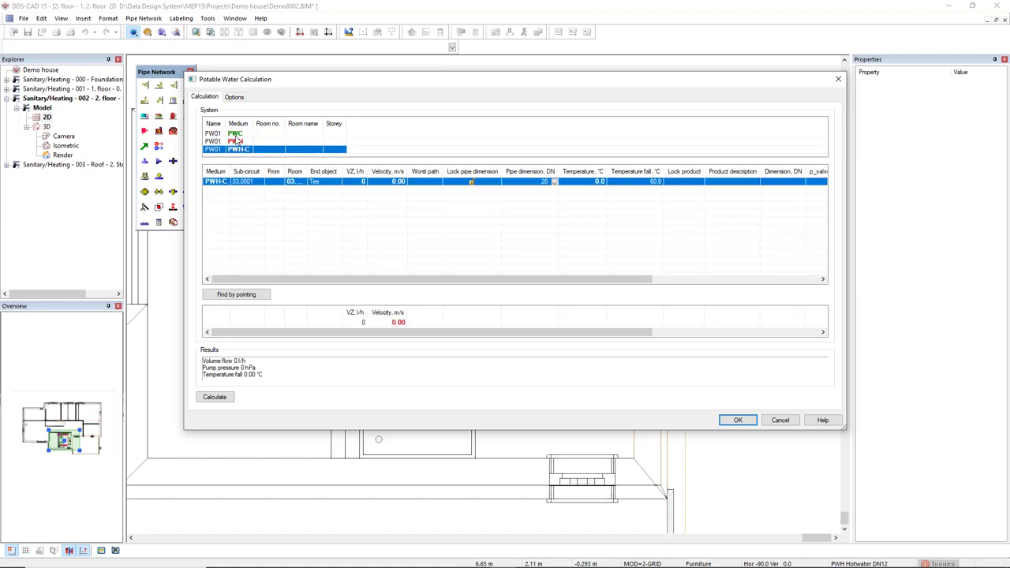
click(234, 96)
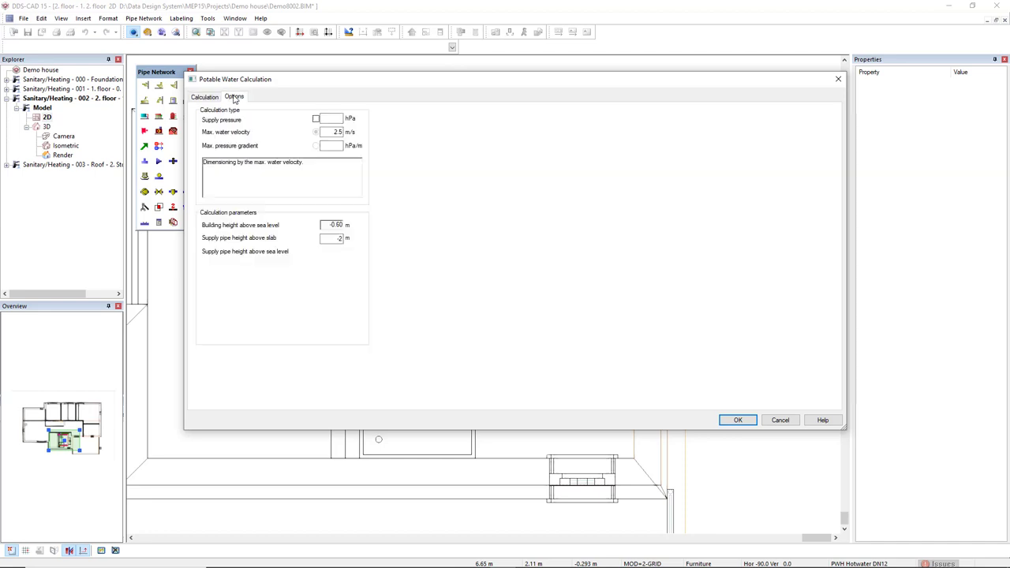
Keep residential building type and include a 4000 hPa supply pressure in dimensioning, returning to Calculation.
click(233, 96)
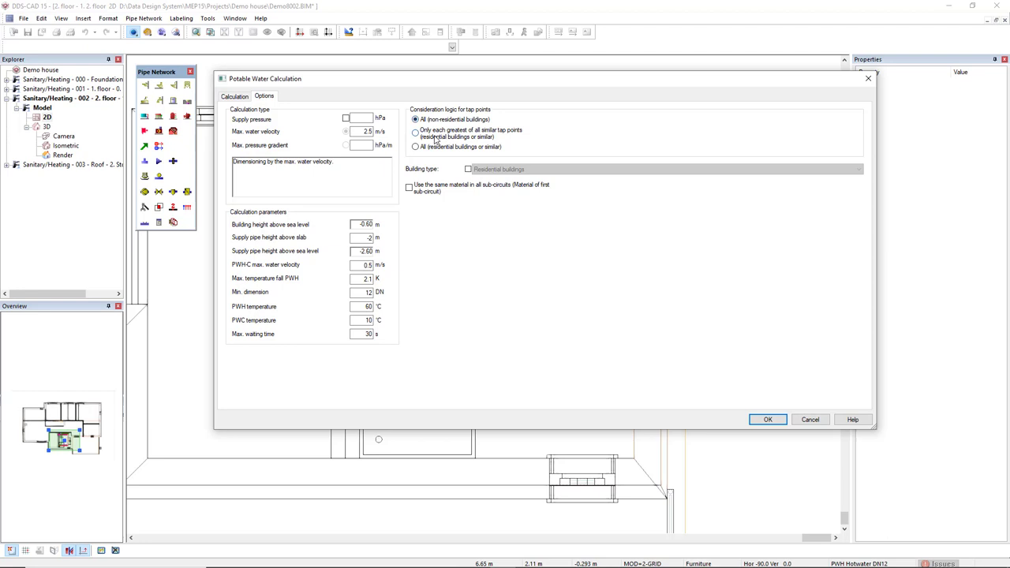
mouse_move(430, 154)
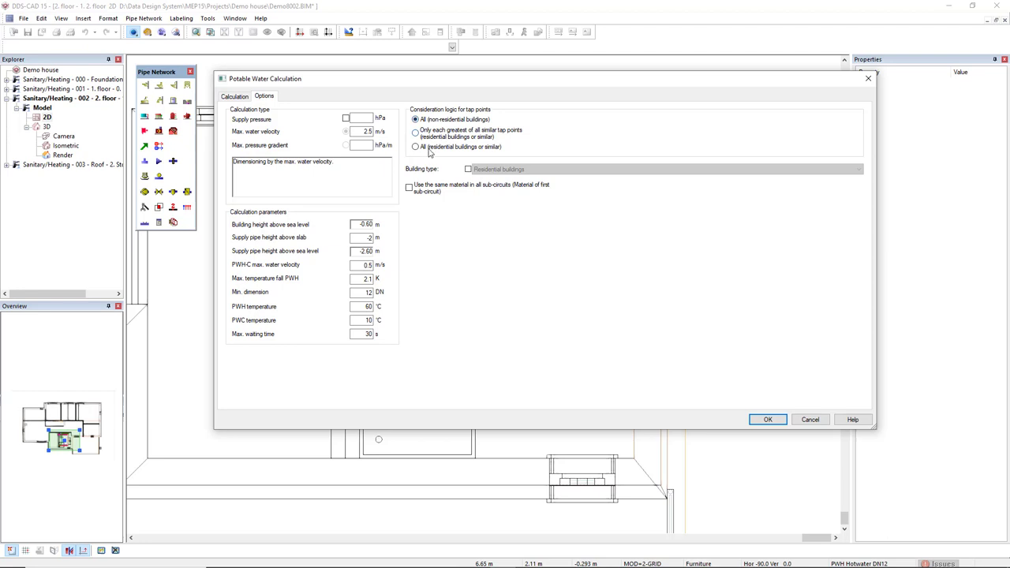
mouse_move(448, 154)
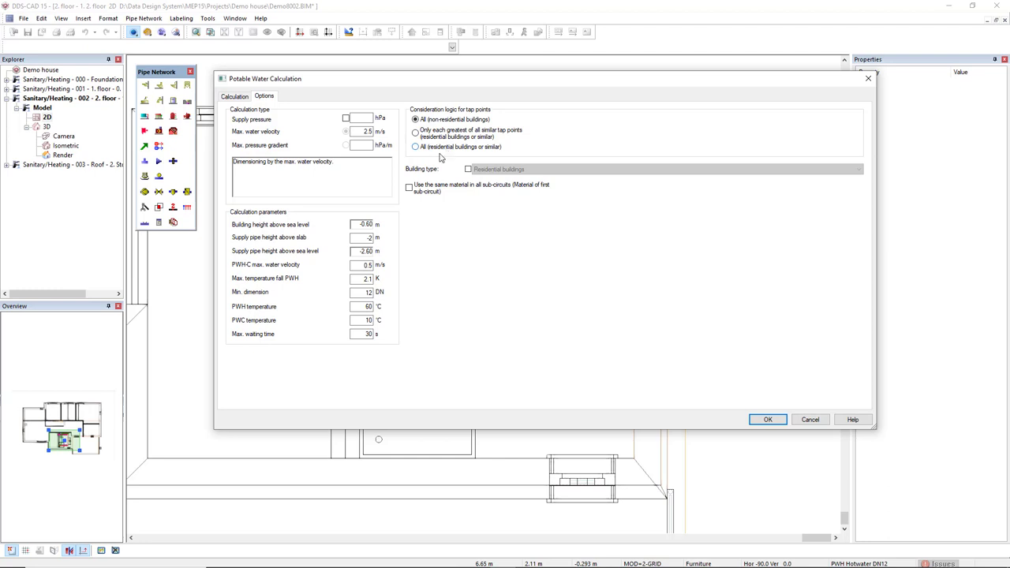
mouse_move(467, 173)
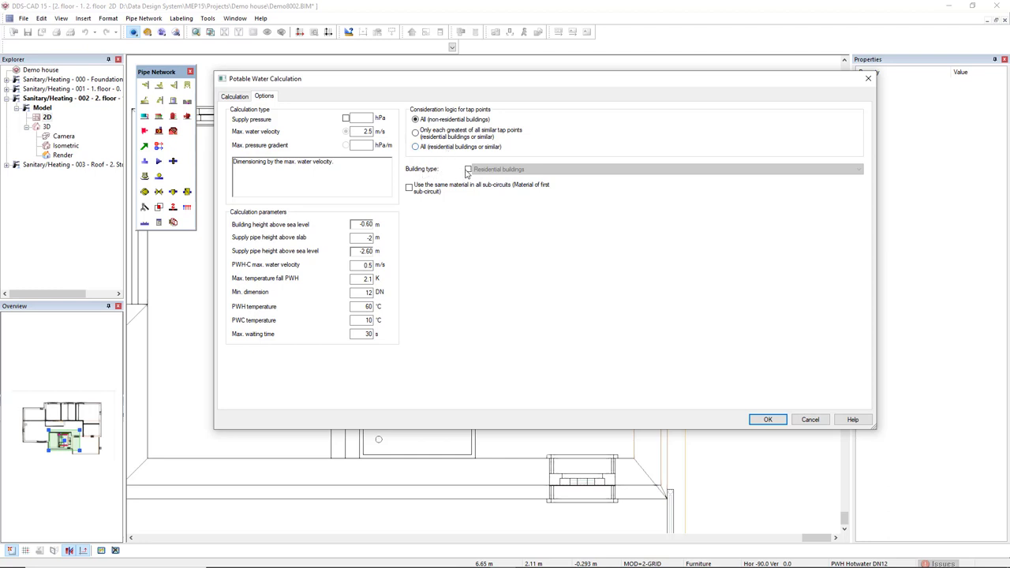
click(858, 168)
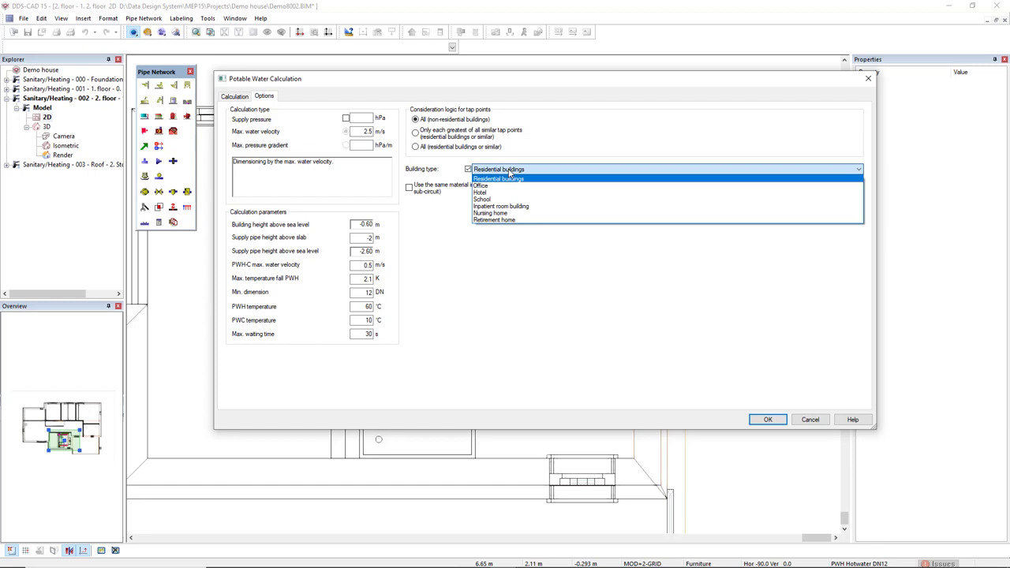
mouse_move(513, 193)
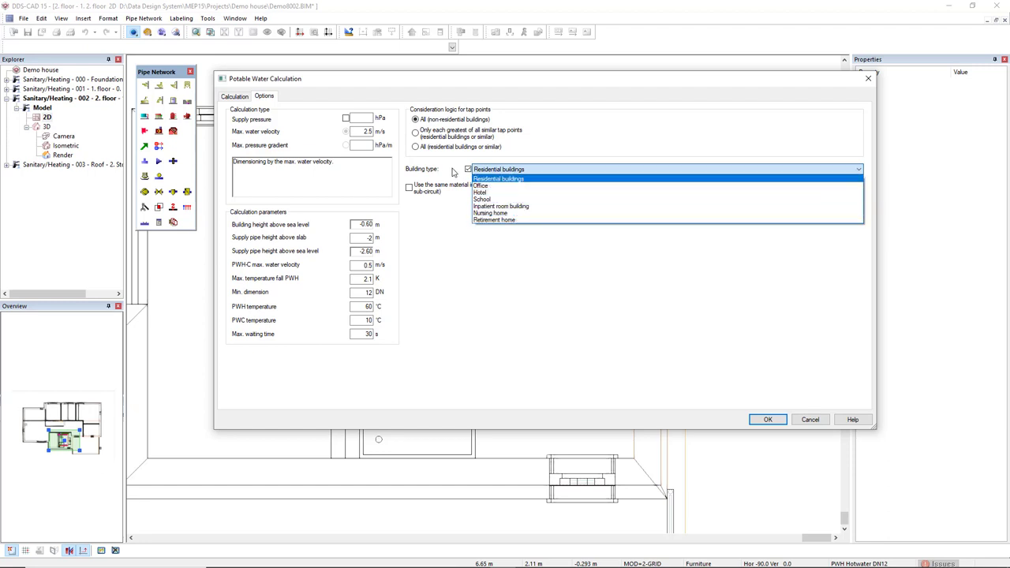
click(498, 179)
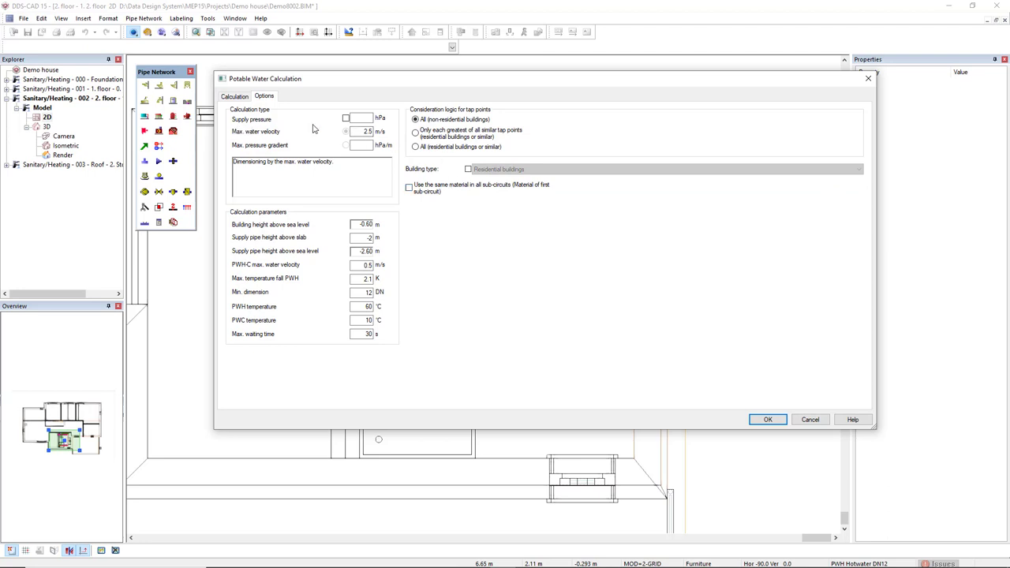
click(345, 118)
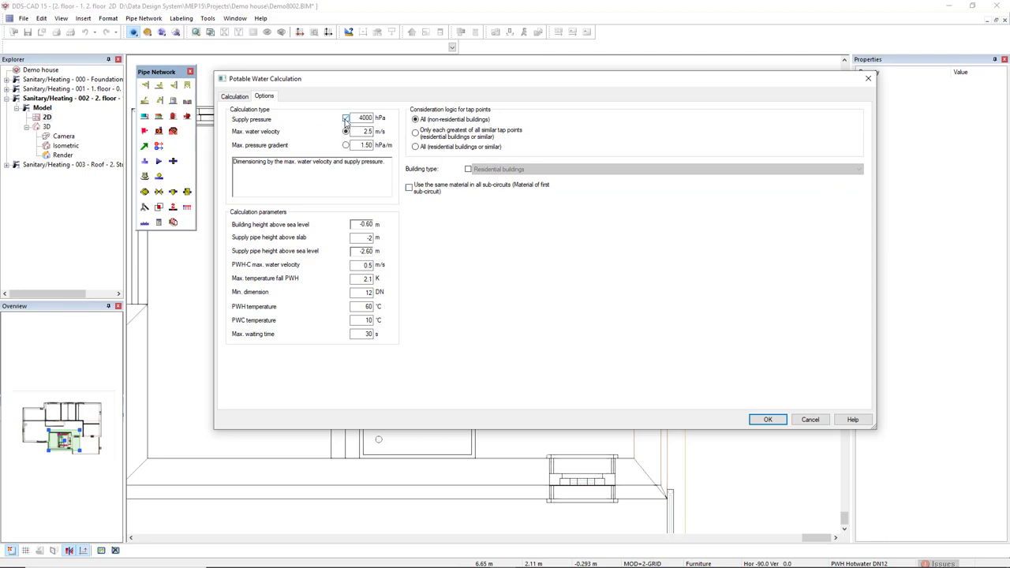
click(345, 118)
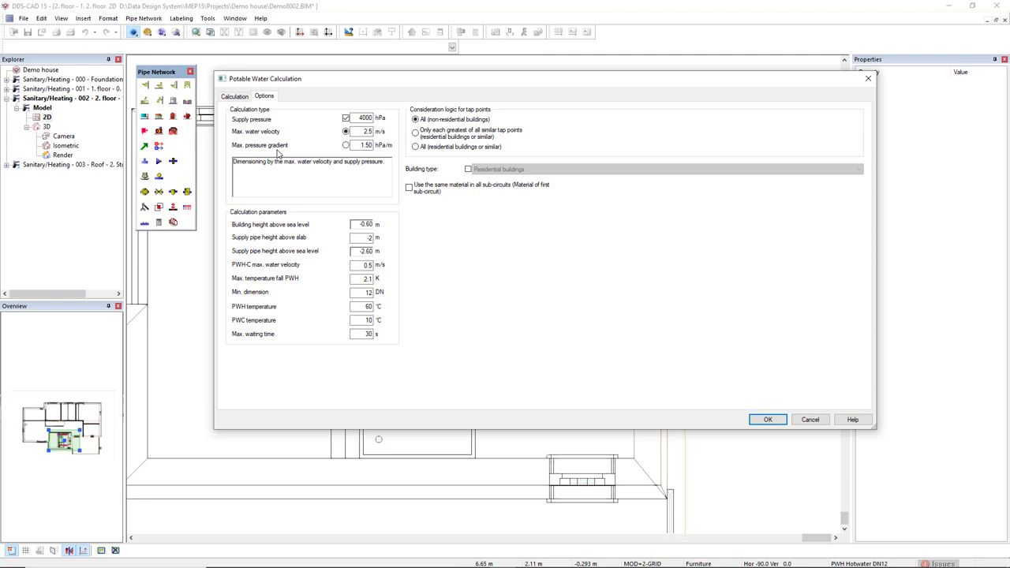
mouse_move(285, 276)
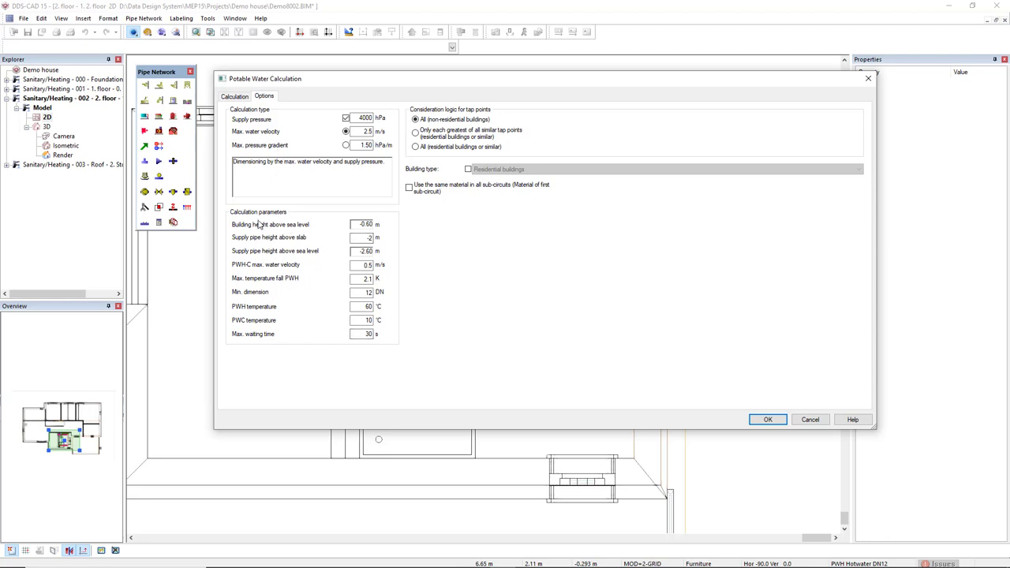
mouse_move(329, 346)
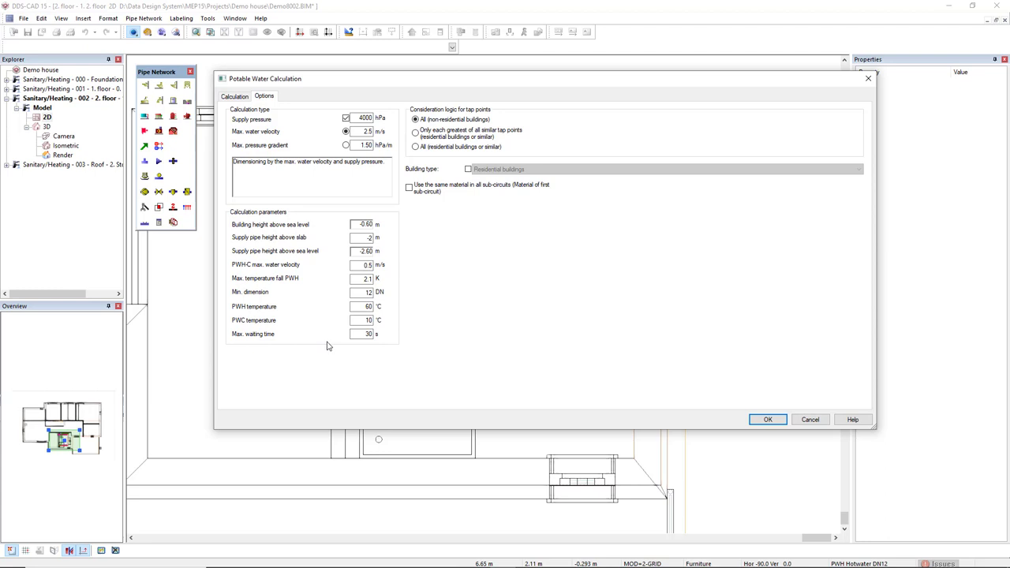
click(234, 96)
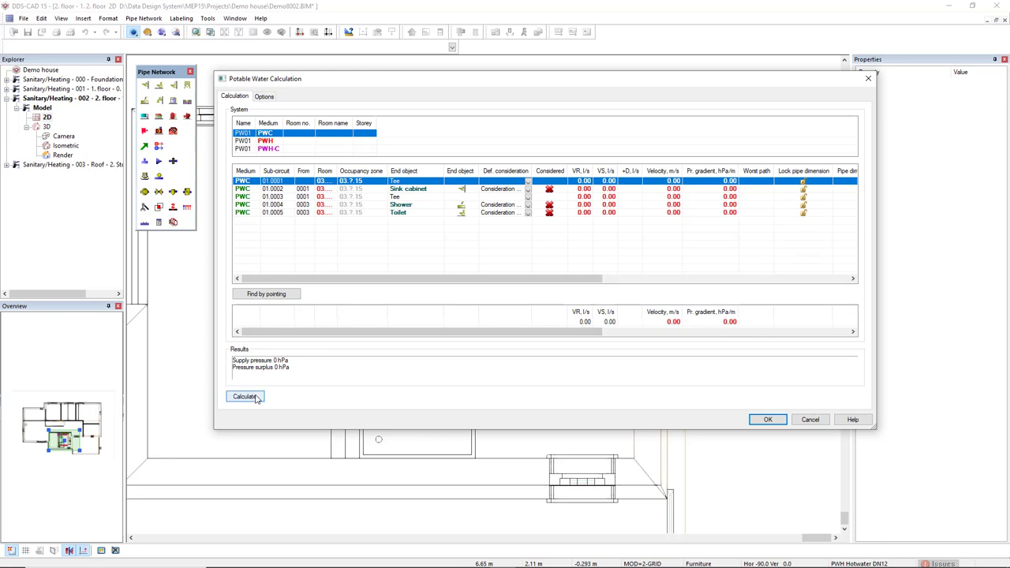
Calculate pipe dimensions and review PWH hot water and PWH-C circulation results.
click(245, 396)
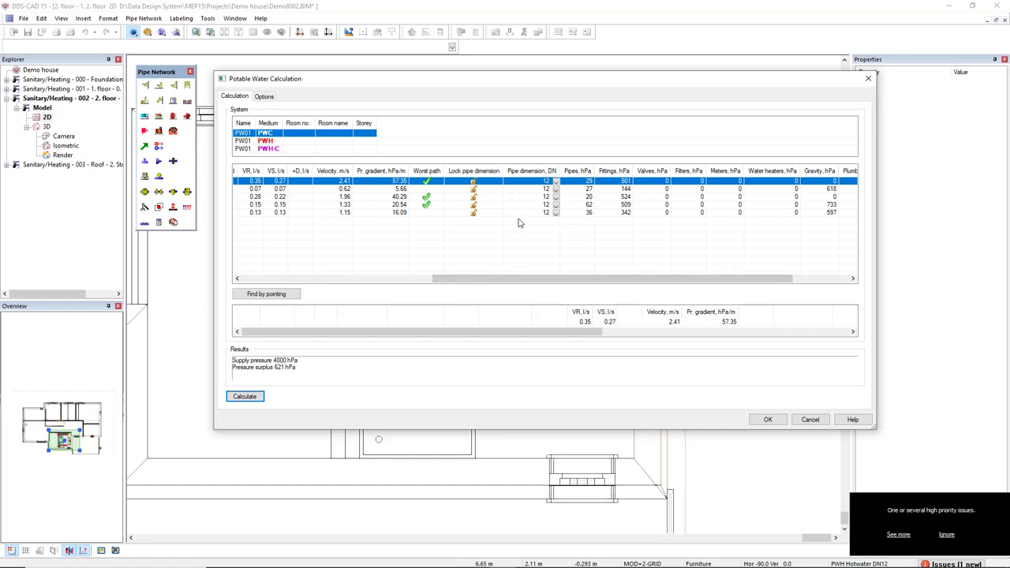
mouse_move(547, 224)
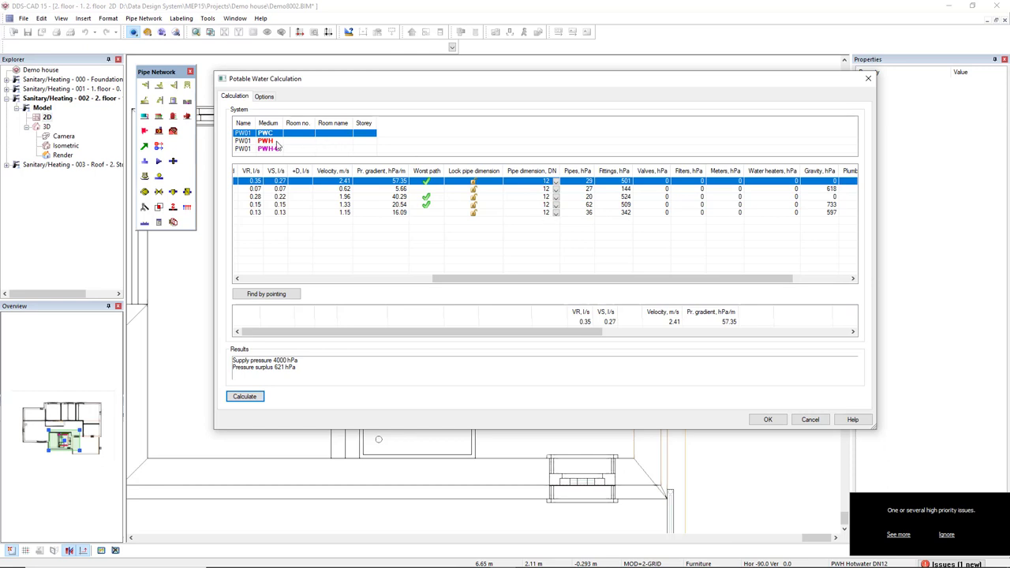
click(266, 141)
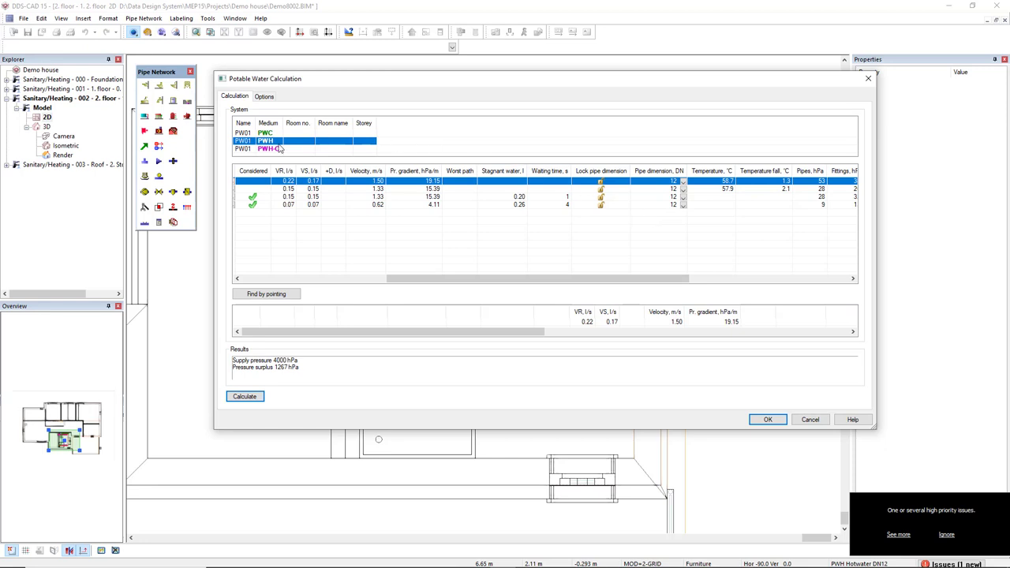
click(268, 149)
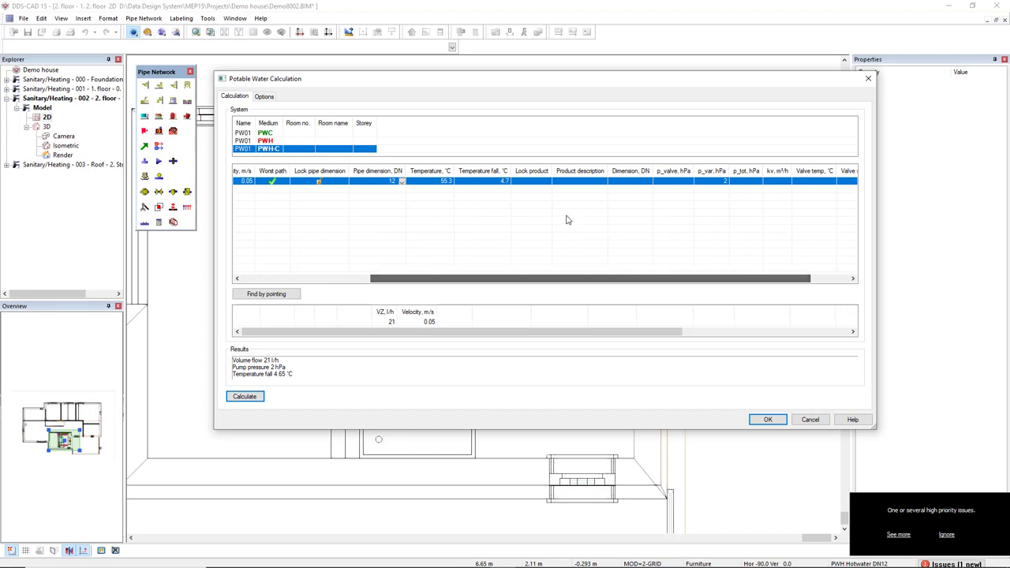
drag(371, 278, 415, 278)
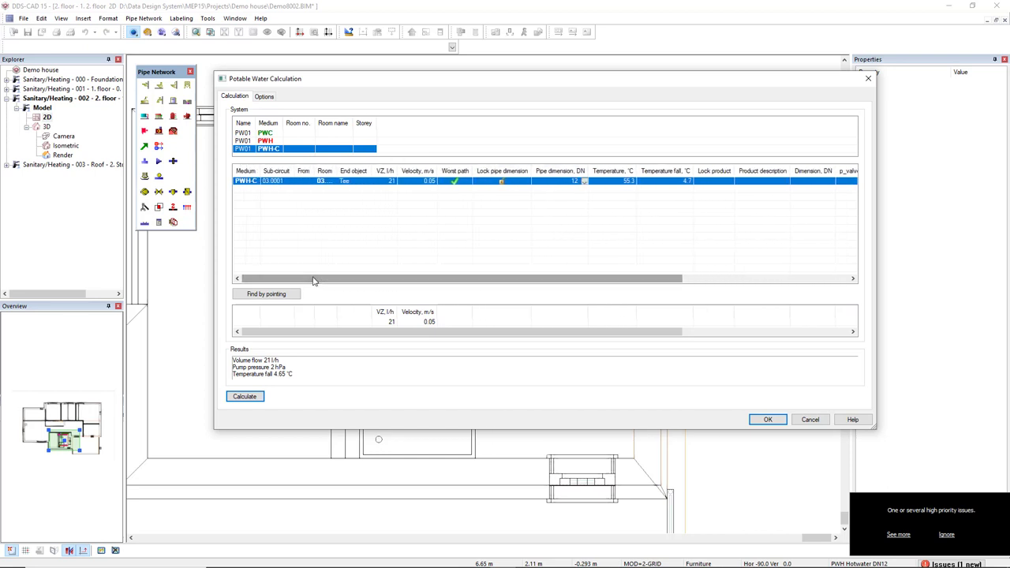
mouse_move(515, 211)
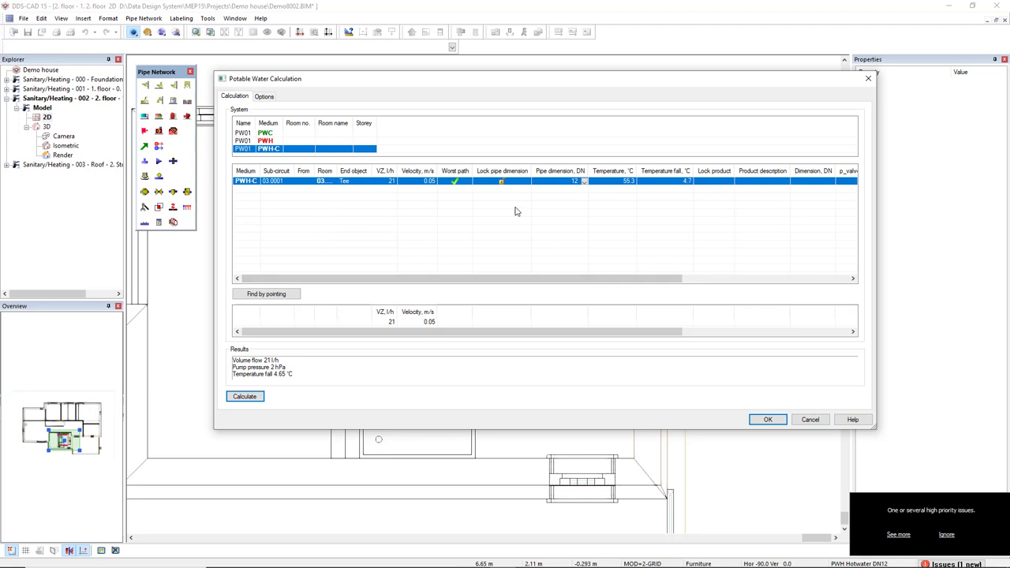
mouse_move(660, 194)
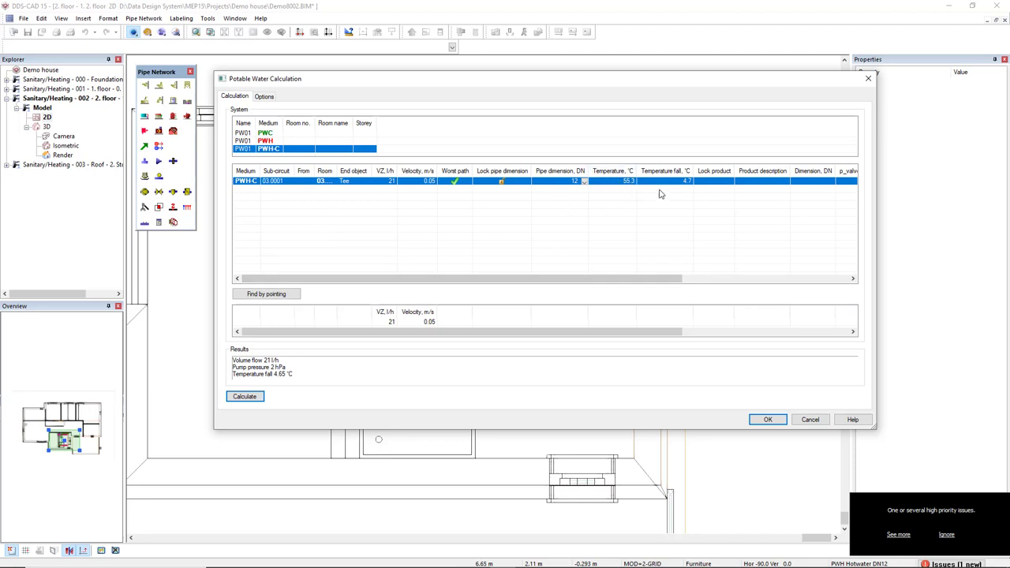
mouse_move(564, 161)
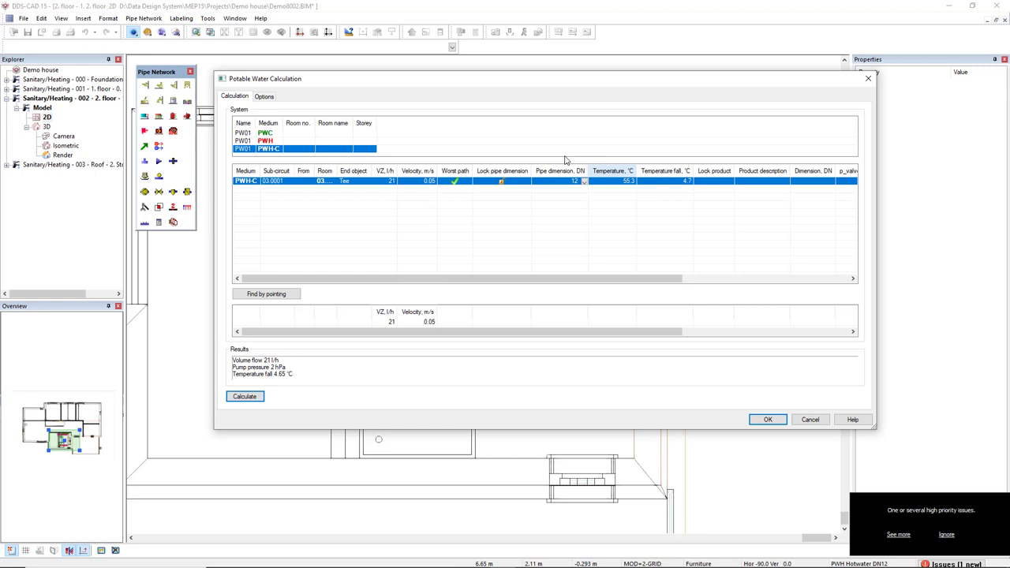
click(265, 141)
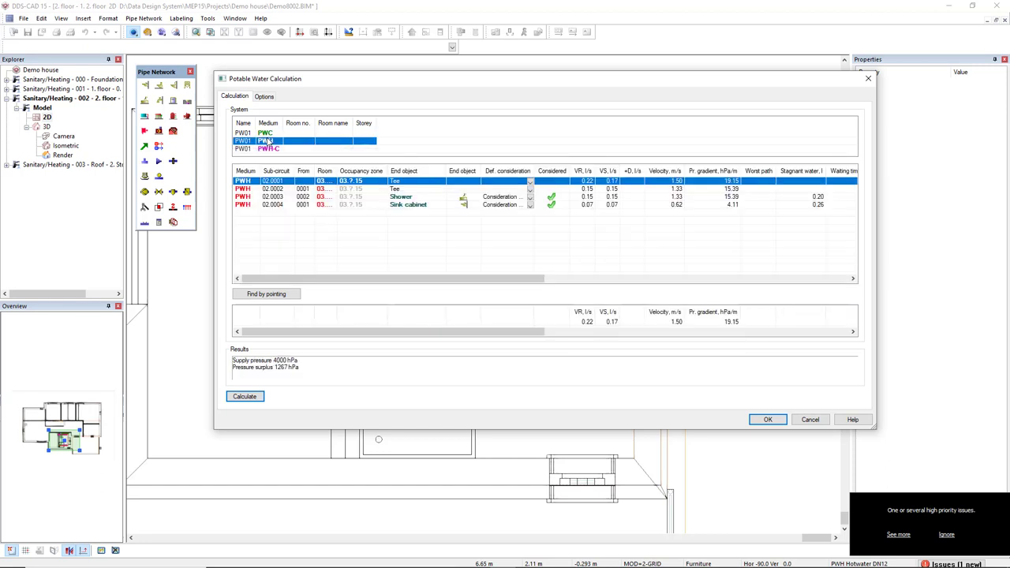
click(268, 140)
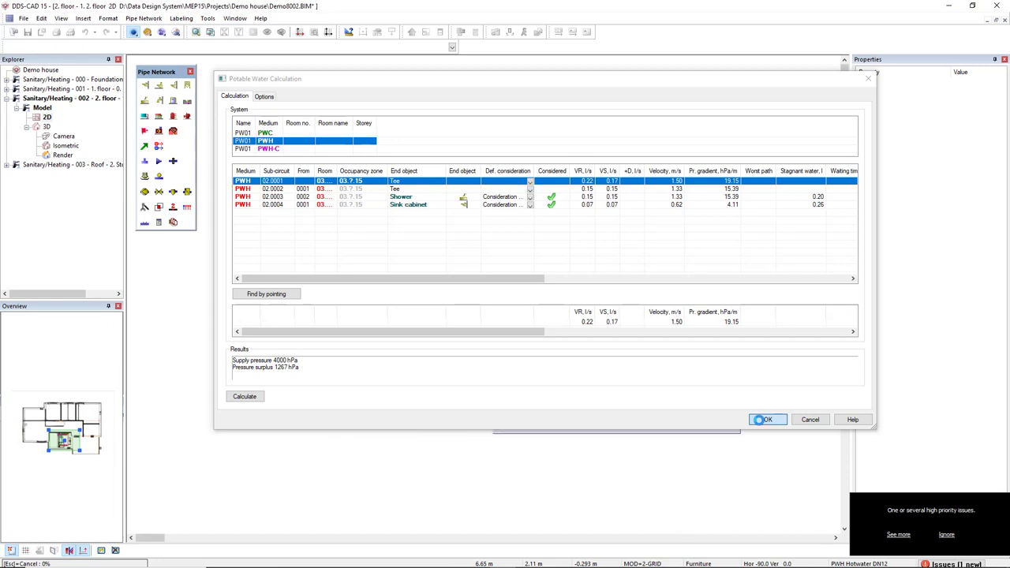
Accept the calculated pipe dimensions so the model's pipe runs redraw at the new sizes.
click(766, 420)
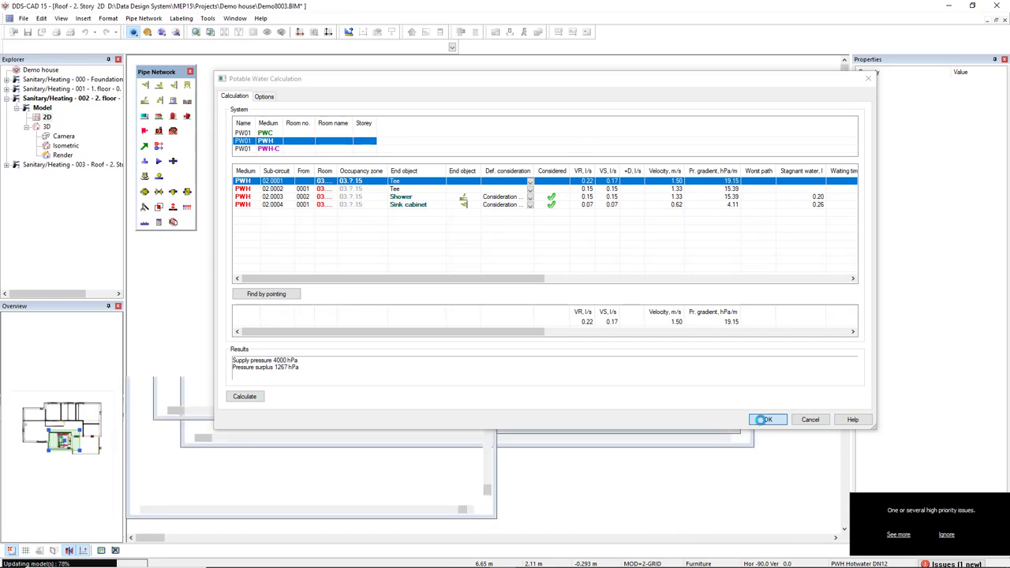
click(767, 420)
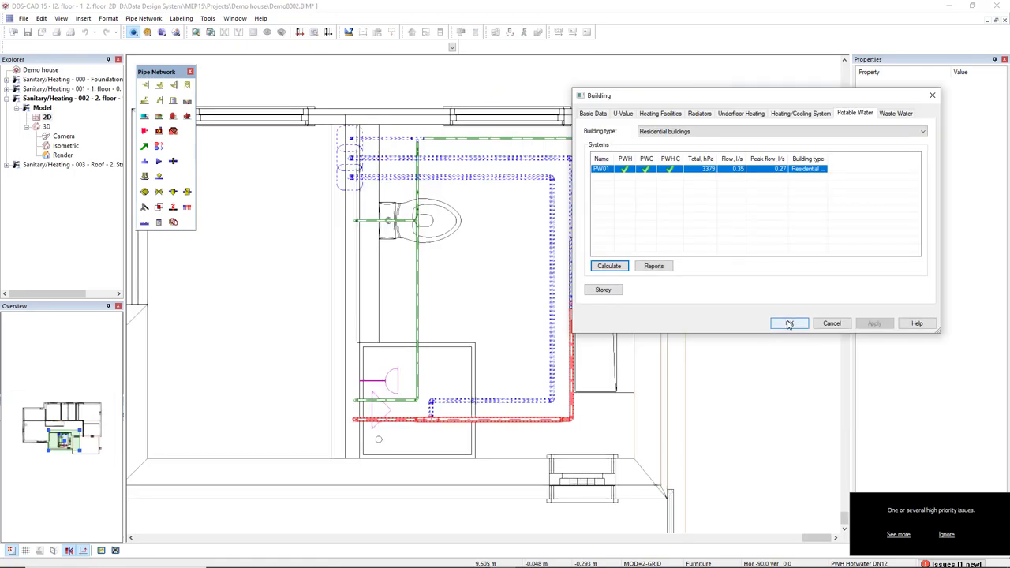
click(790, 324)
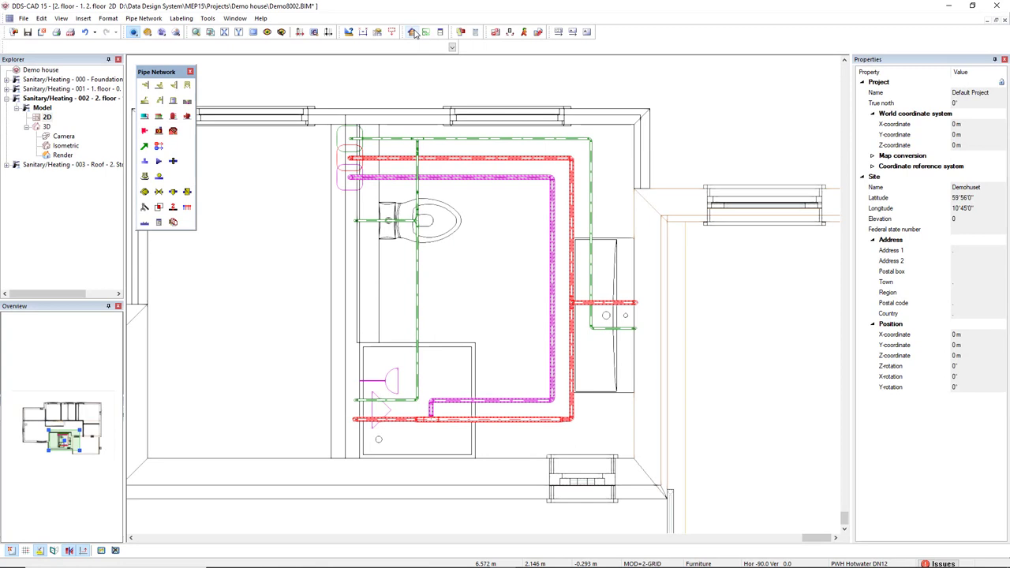
Reopen the Building potable water settings and bring up the Reports window.
click(414, 31)
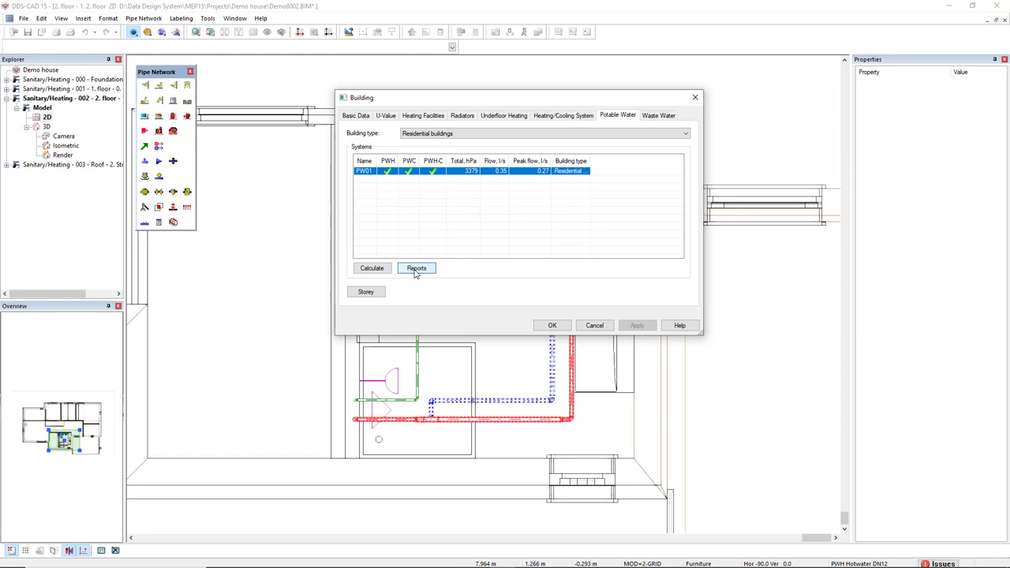
click(417, 267)
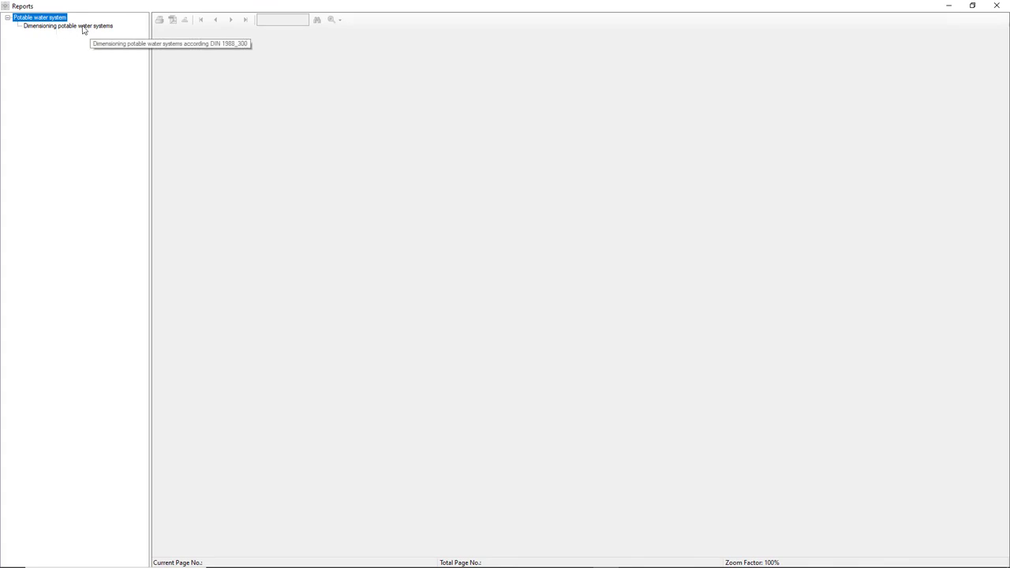
Generate the DIN 1988-300 dimensioning report preview with all report sections ticked.
click(68, 25)
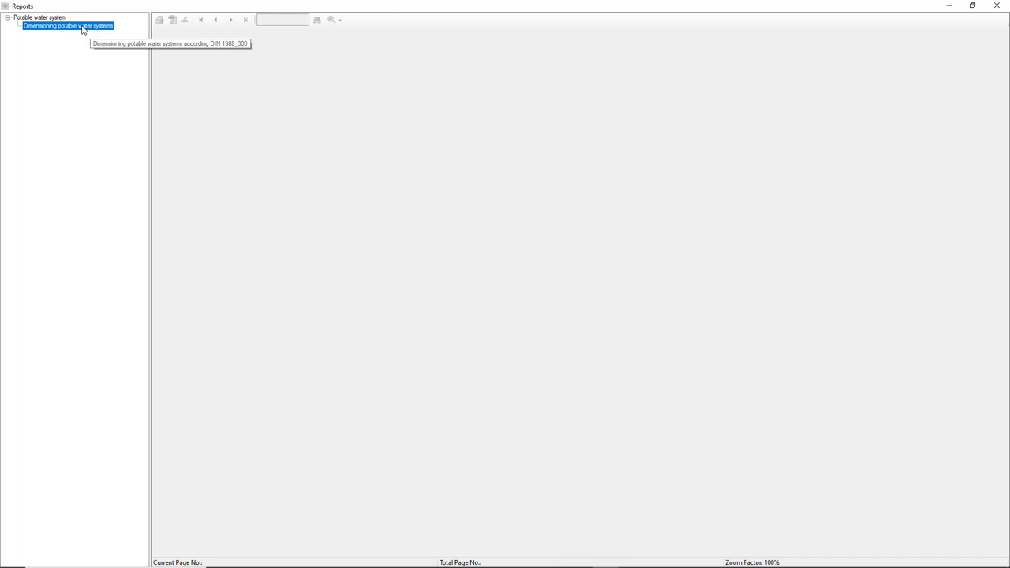
double_click(68, 26)
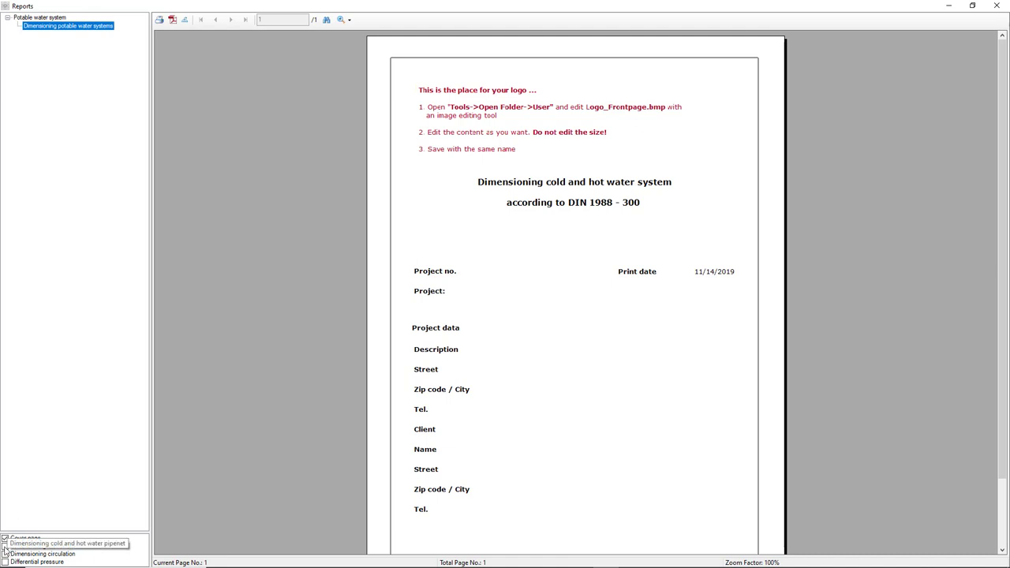
click(67, 546)
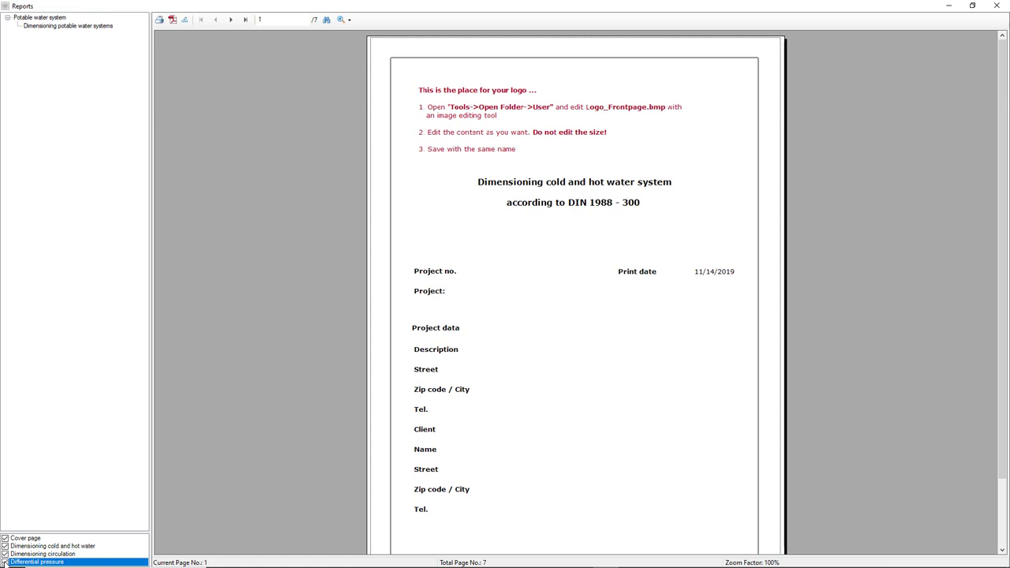
Browse the cold water, hot water and critical path pages of the seven-page report.
click(230, 19)
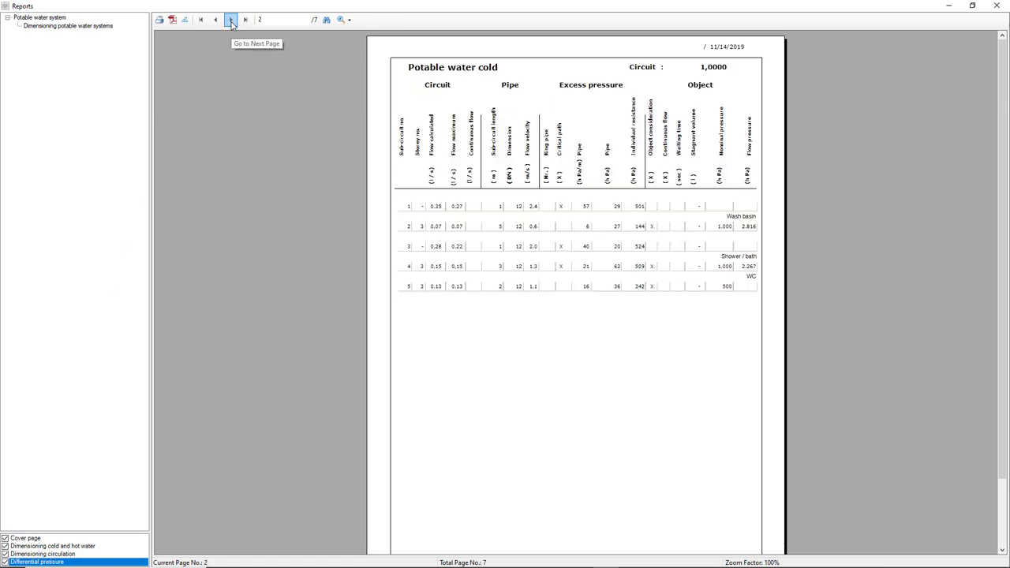
click(230, 20)
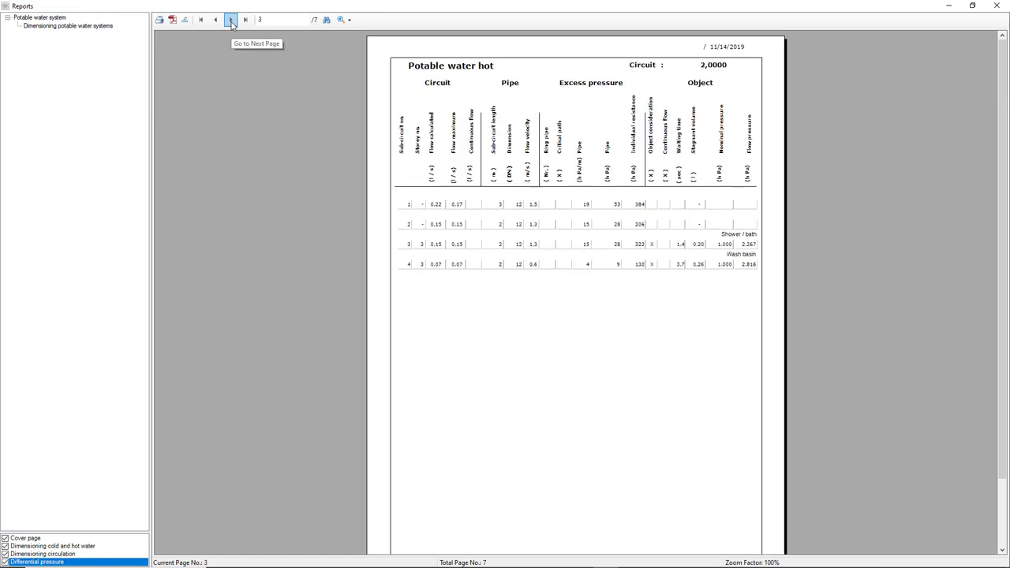
click(231, 19)
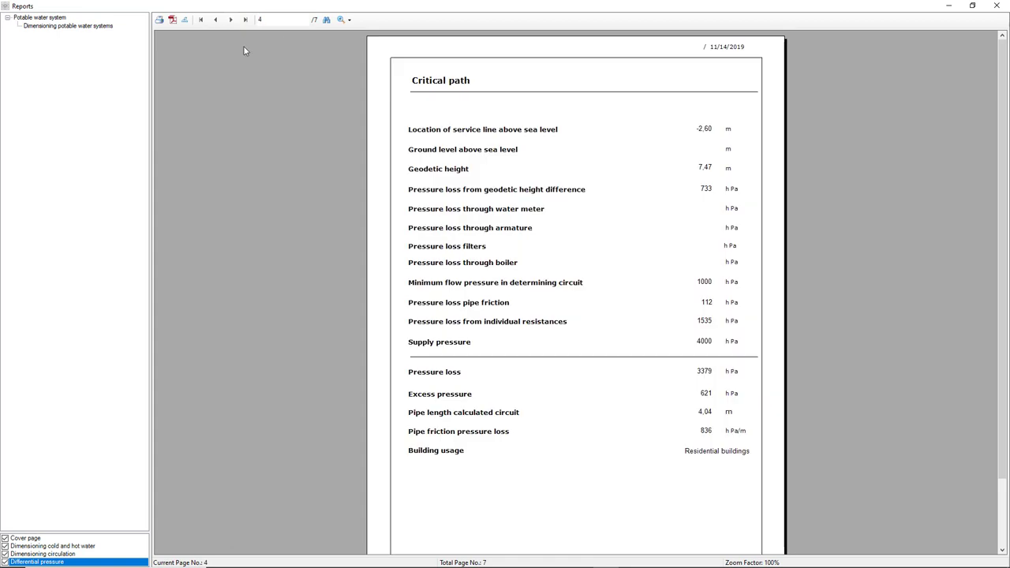